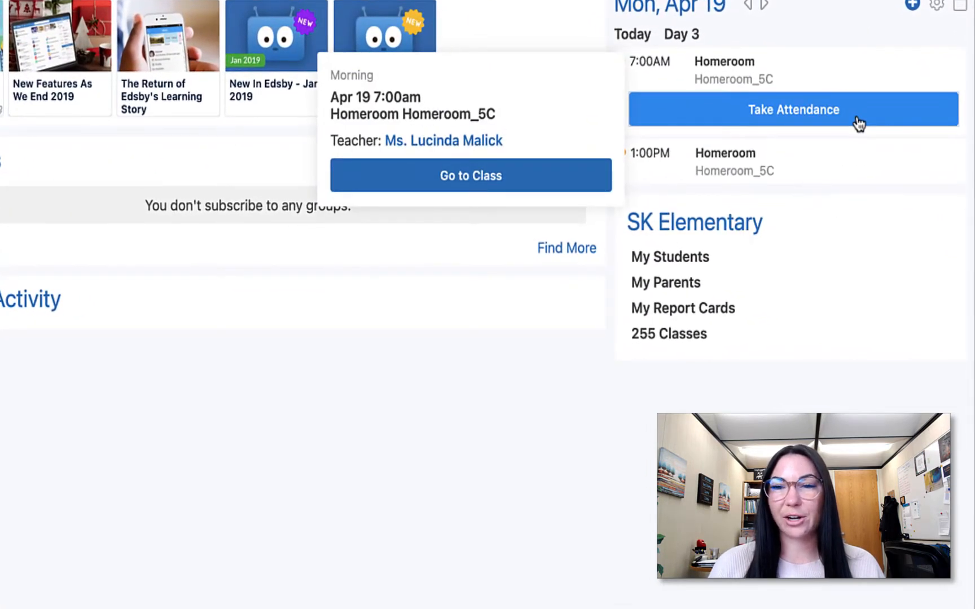
- Start taking attendance for the 7:00AM Homeroom entry from the Today calendar panel
click(793, 109)
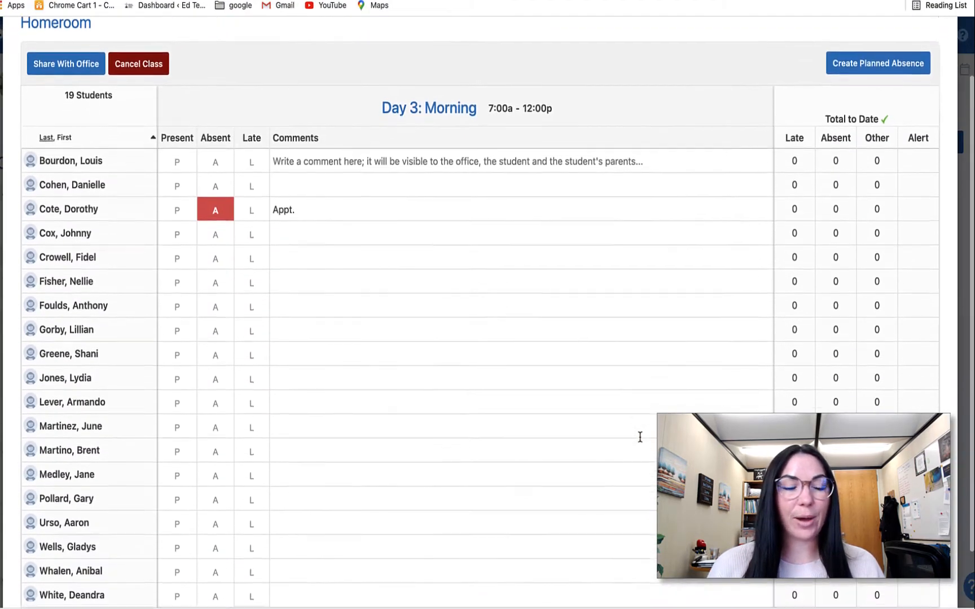
scroll(down, 3)
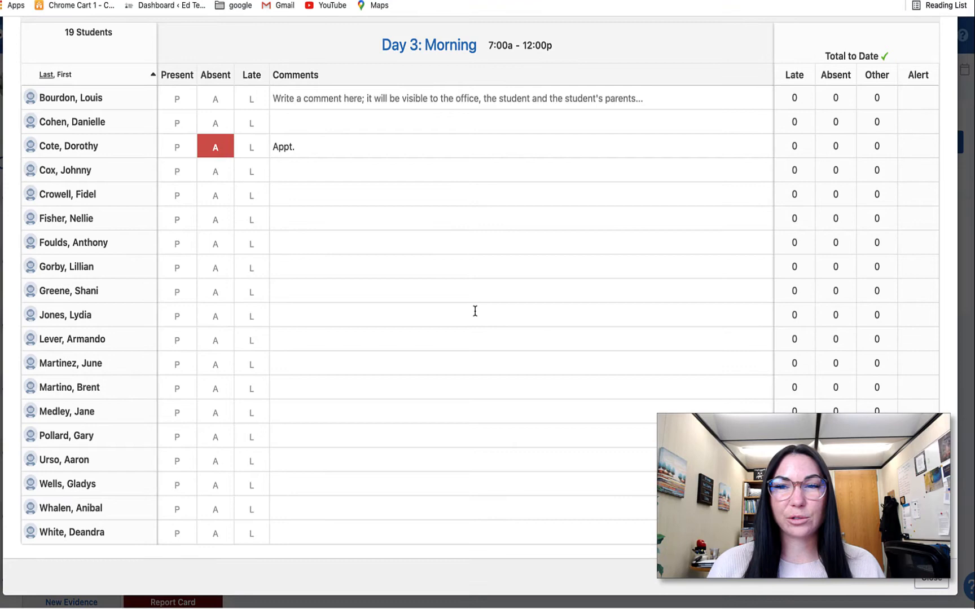
mouse_move(440, 277)
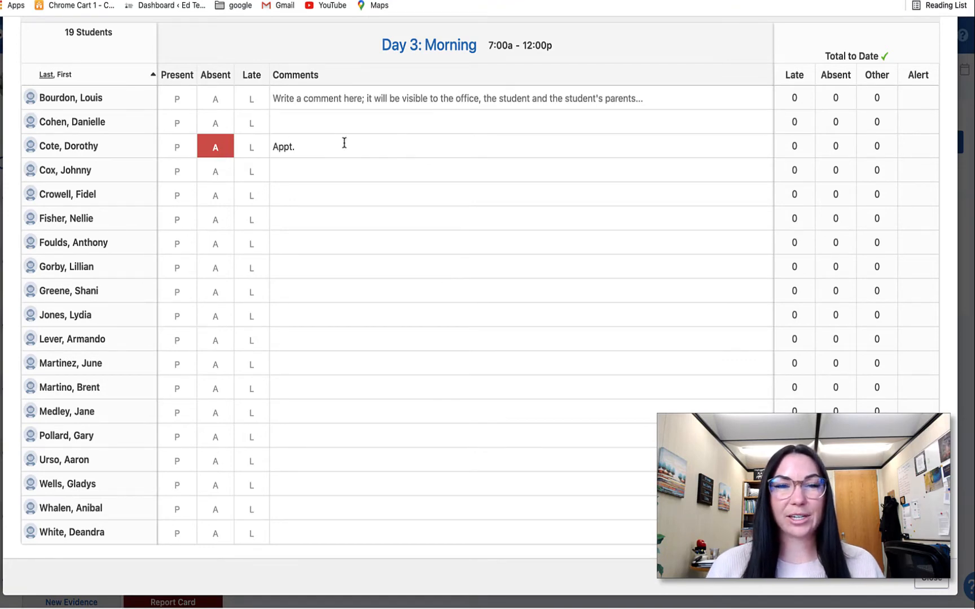
mouse_move(310, 311)
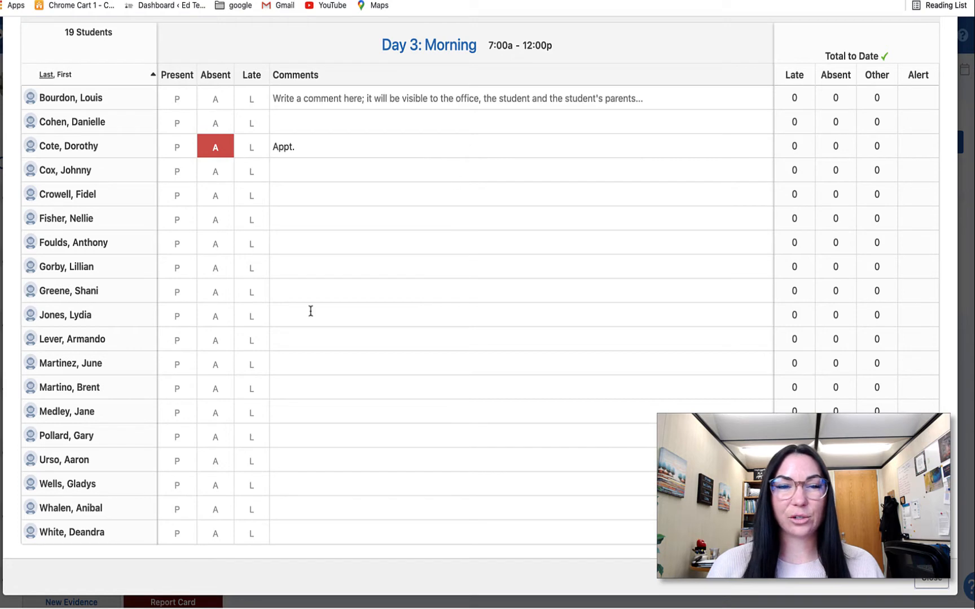
click(214, 291)
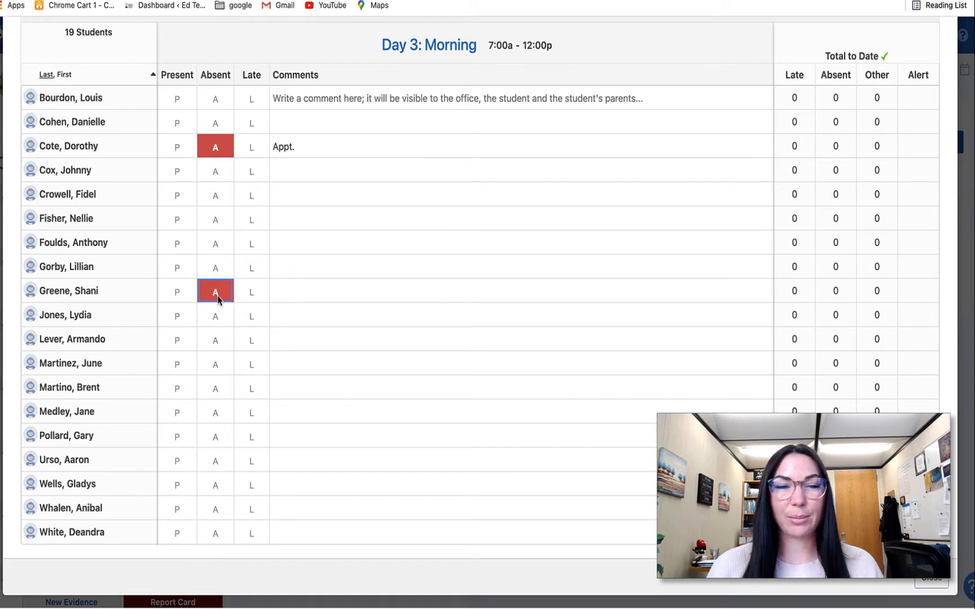
click(214, 339)
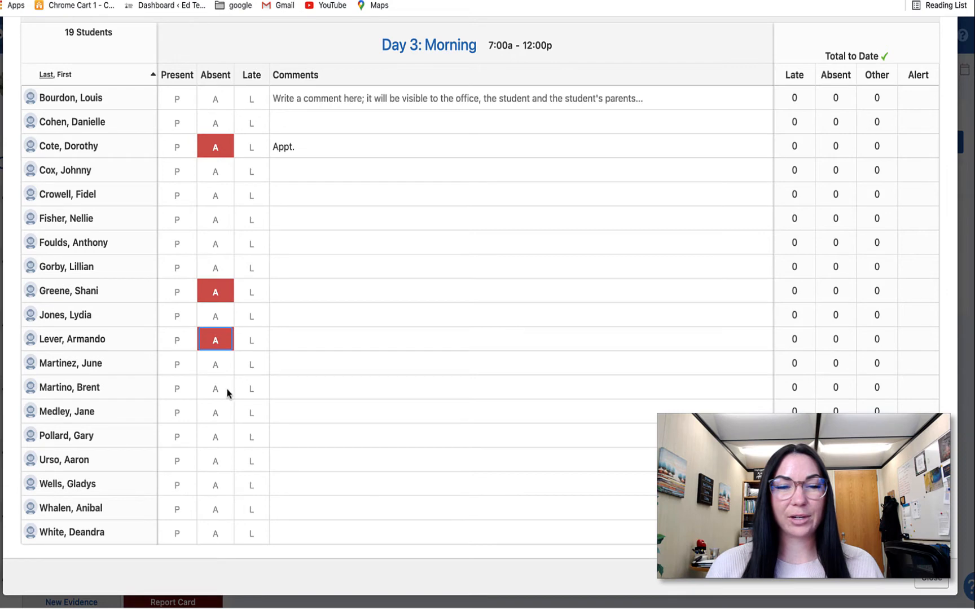
click(251, 388)
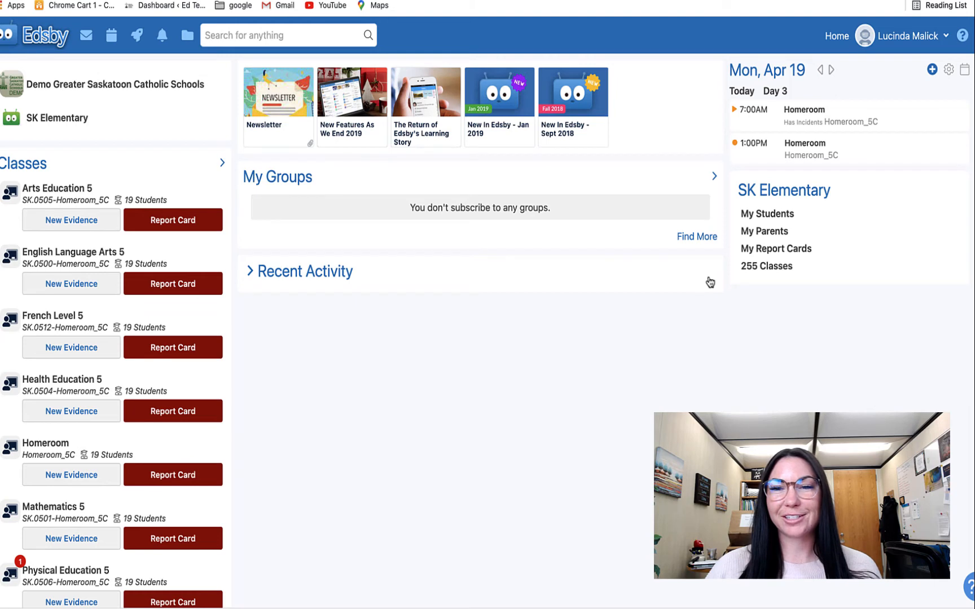
mouse_move(535, 300)
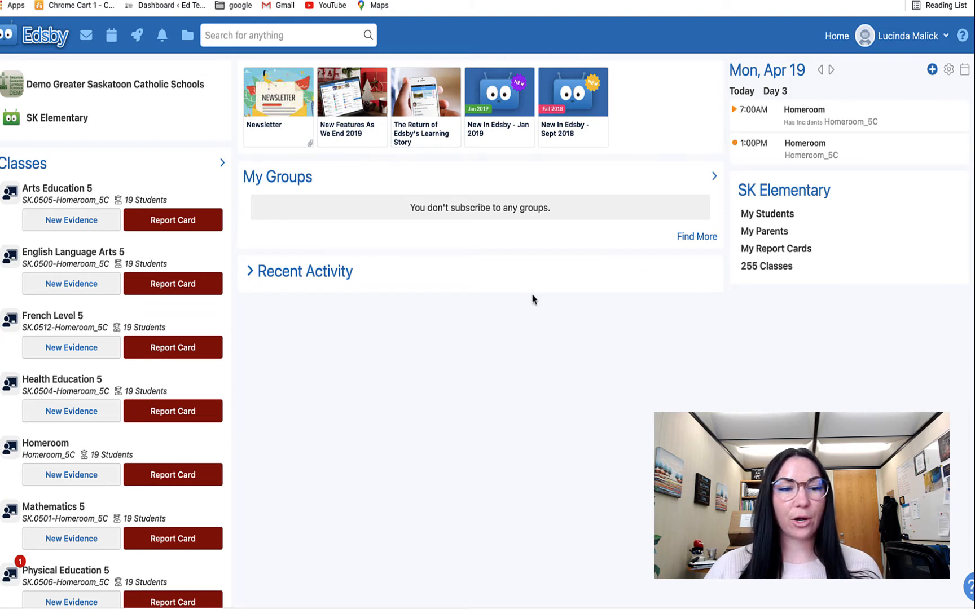
mouse_move(824, 116)
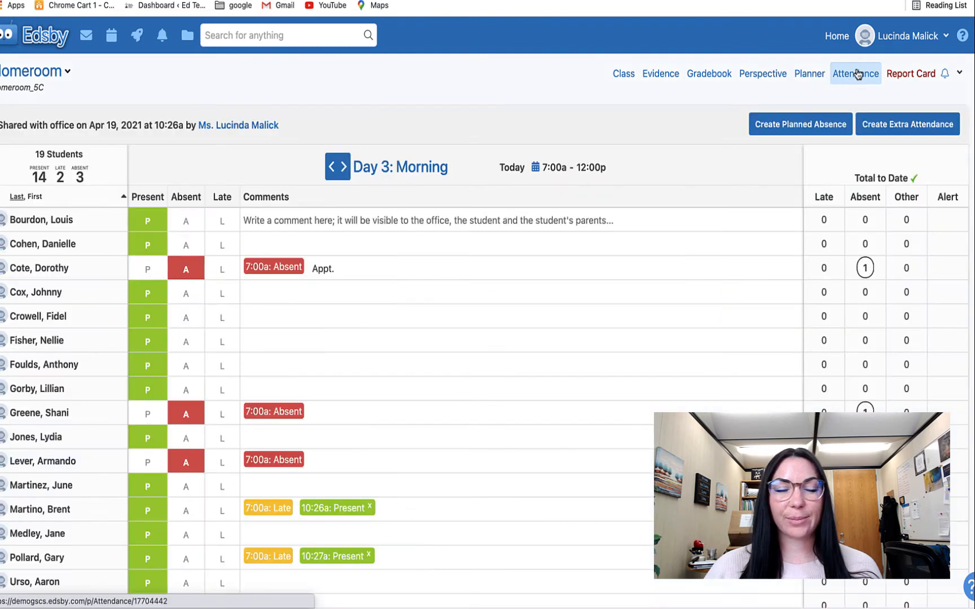
scroll(down, 3)
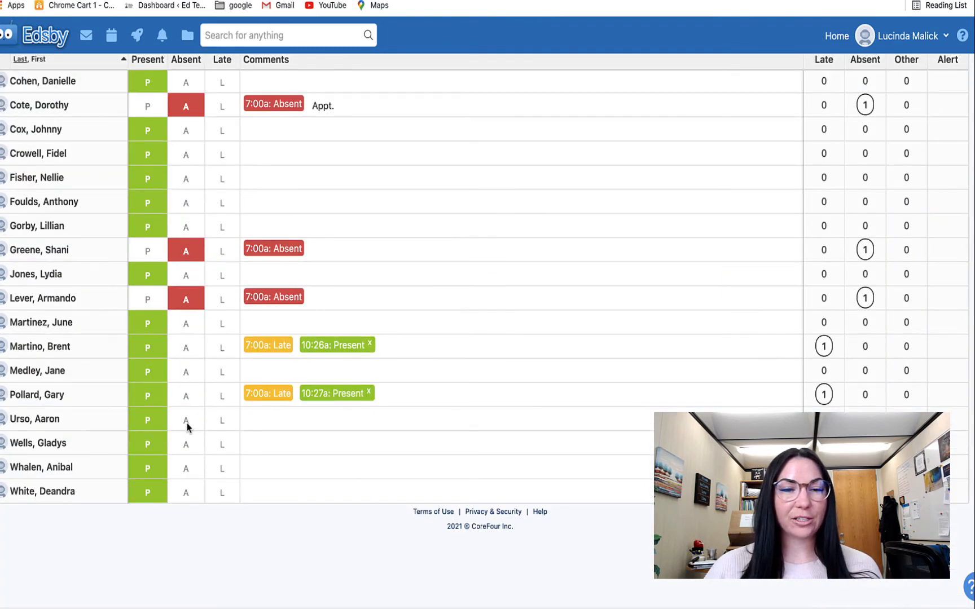